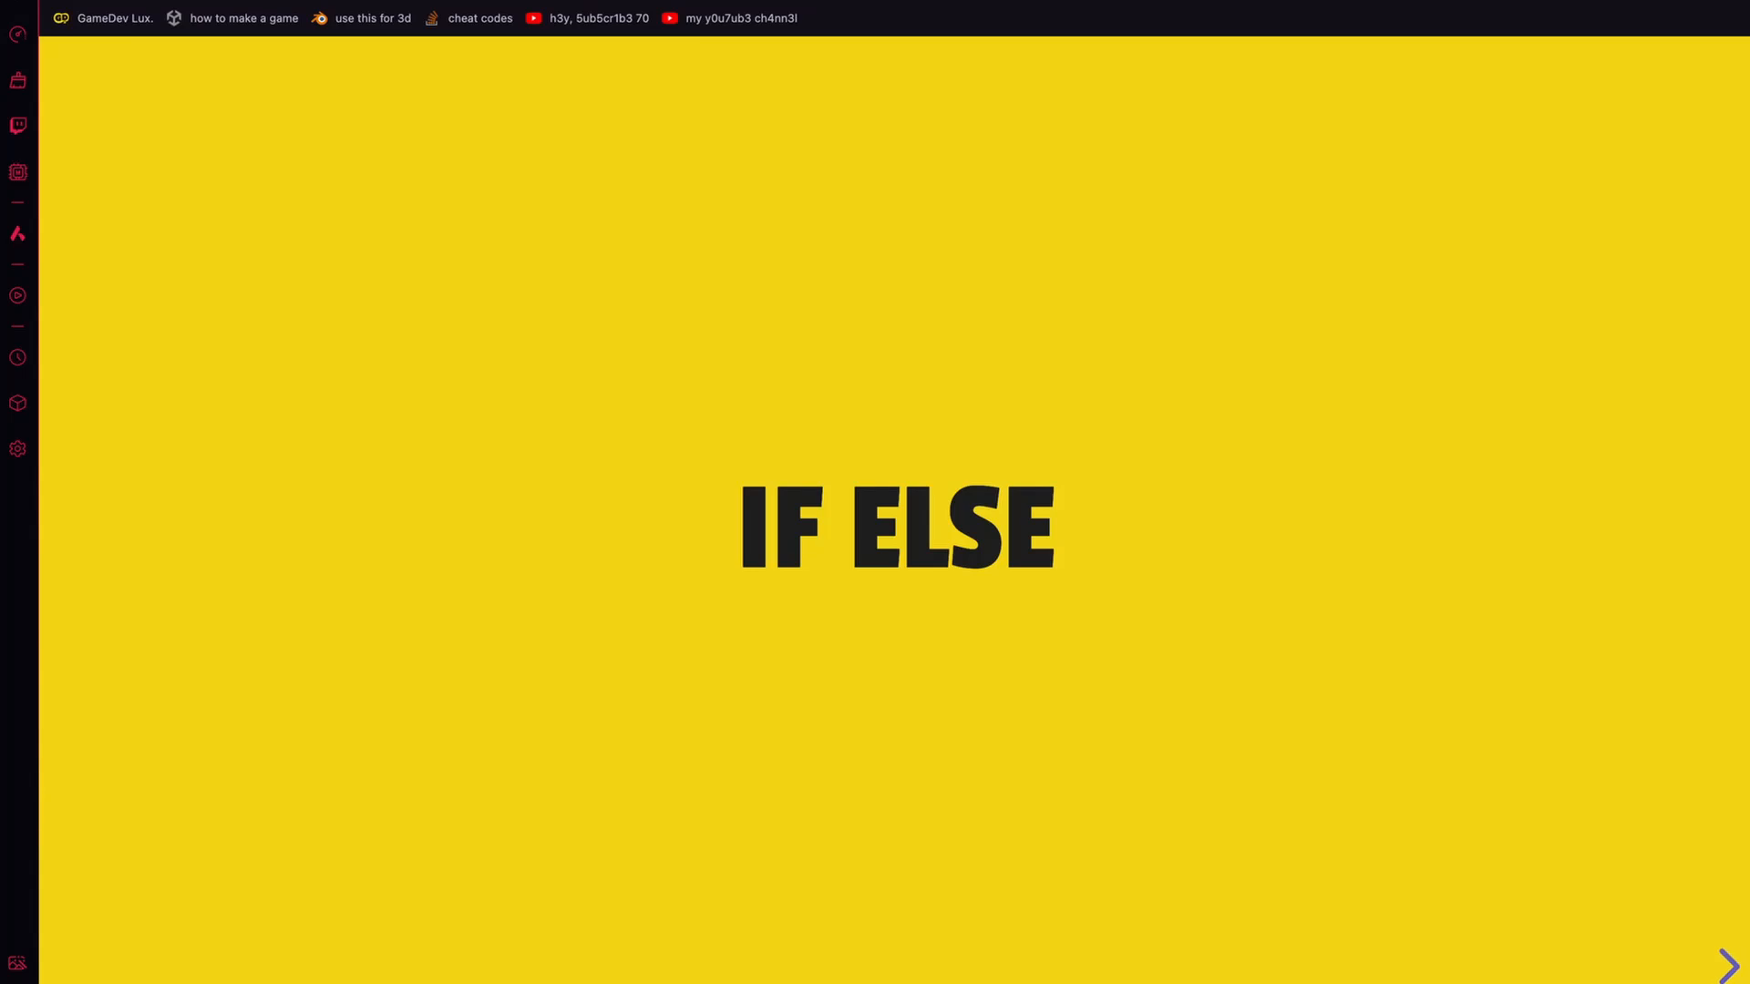
# Advance from the IF ELSE title to the 'A correct C# Condition' slide
pyautogui.click(1728, 965)
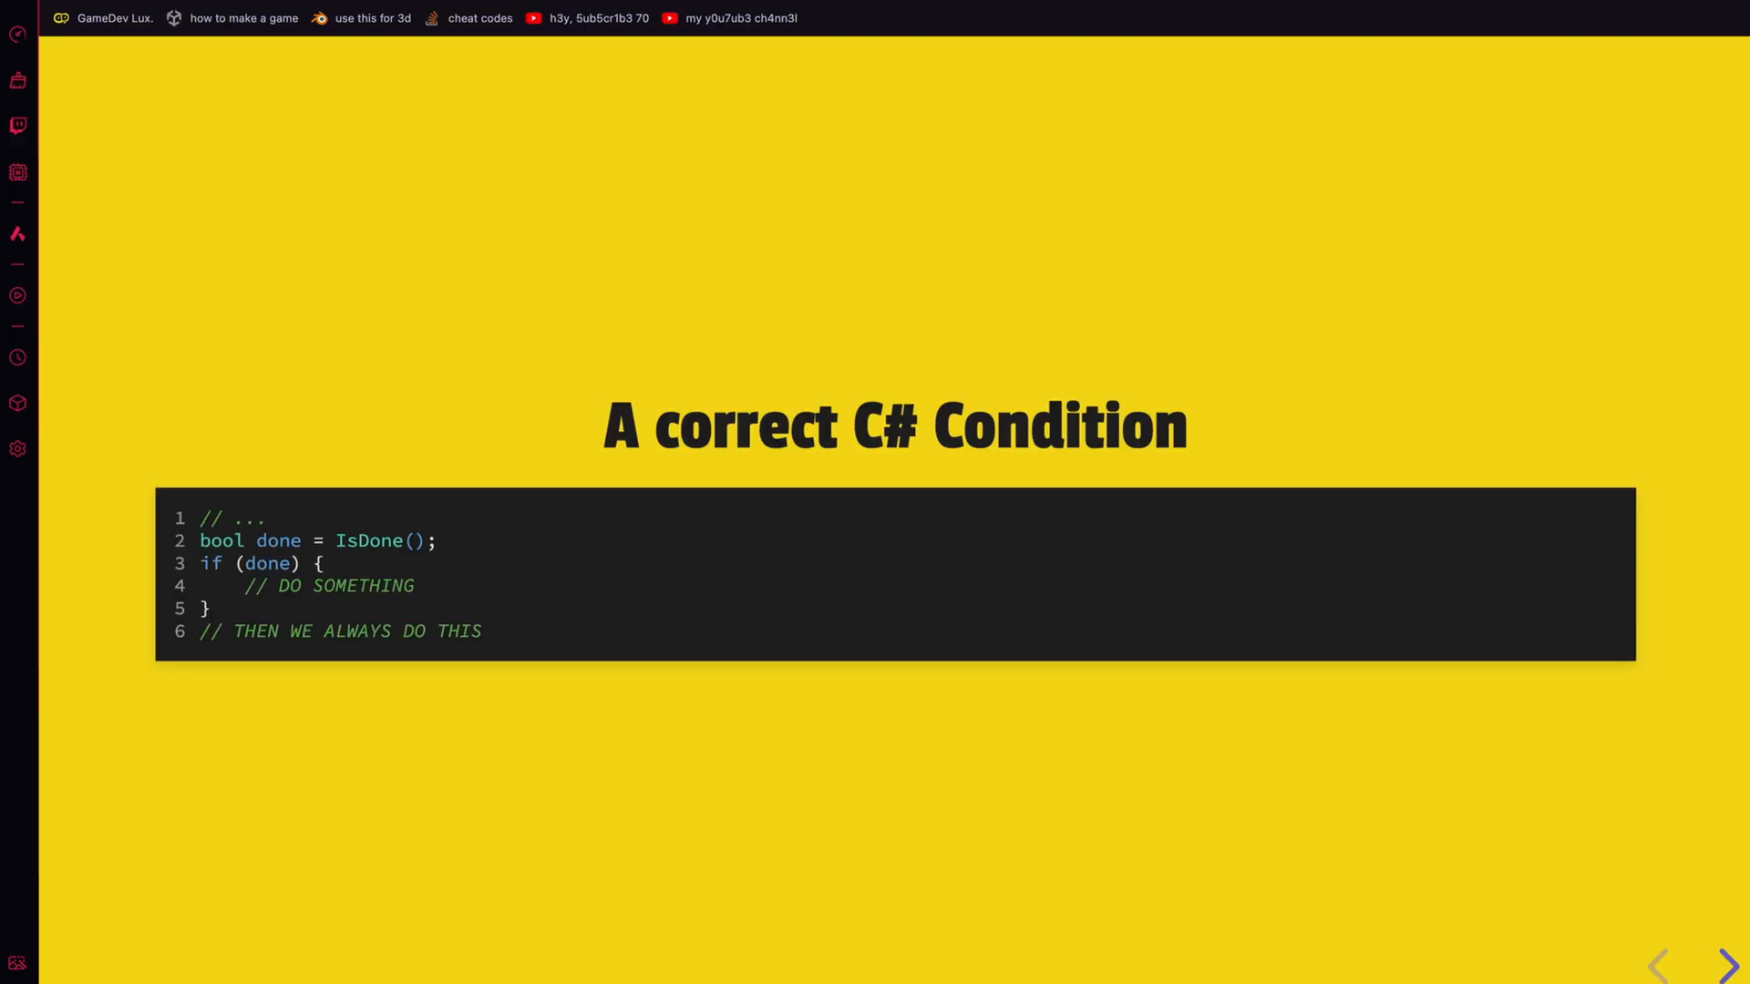
# Reveal the else block, then advance to the 'A Big C# Condition' slide
pyautogui.click(1731, 965)
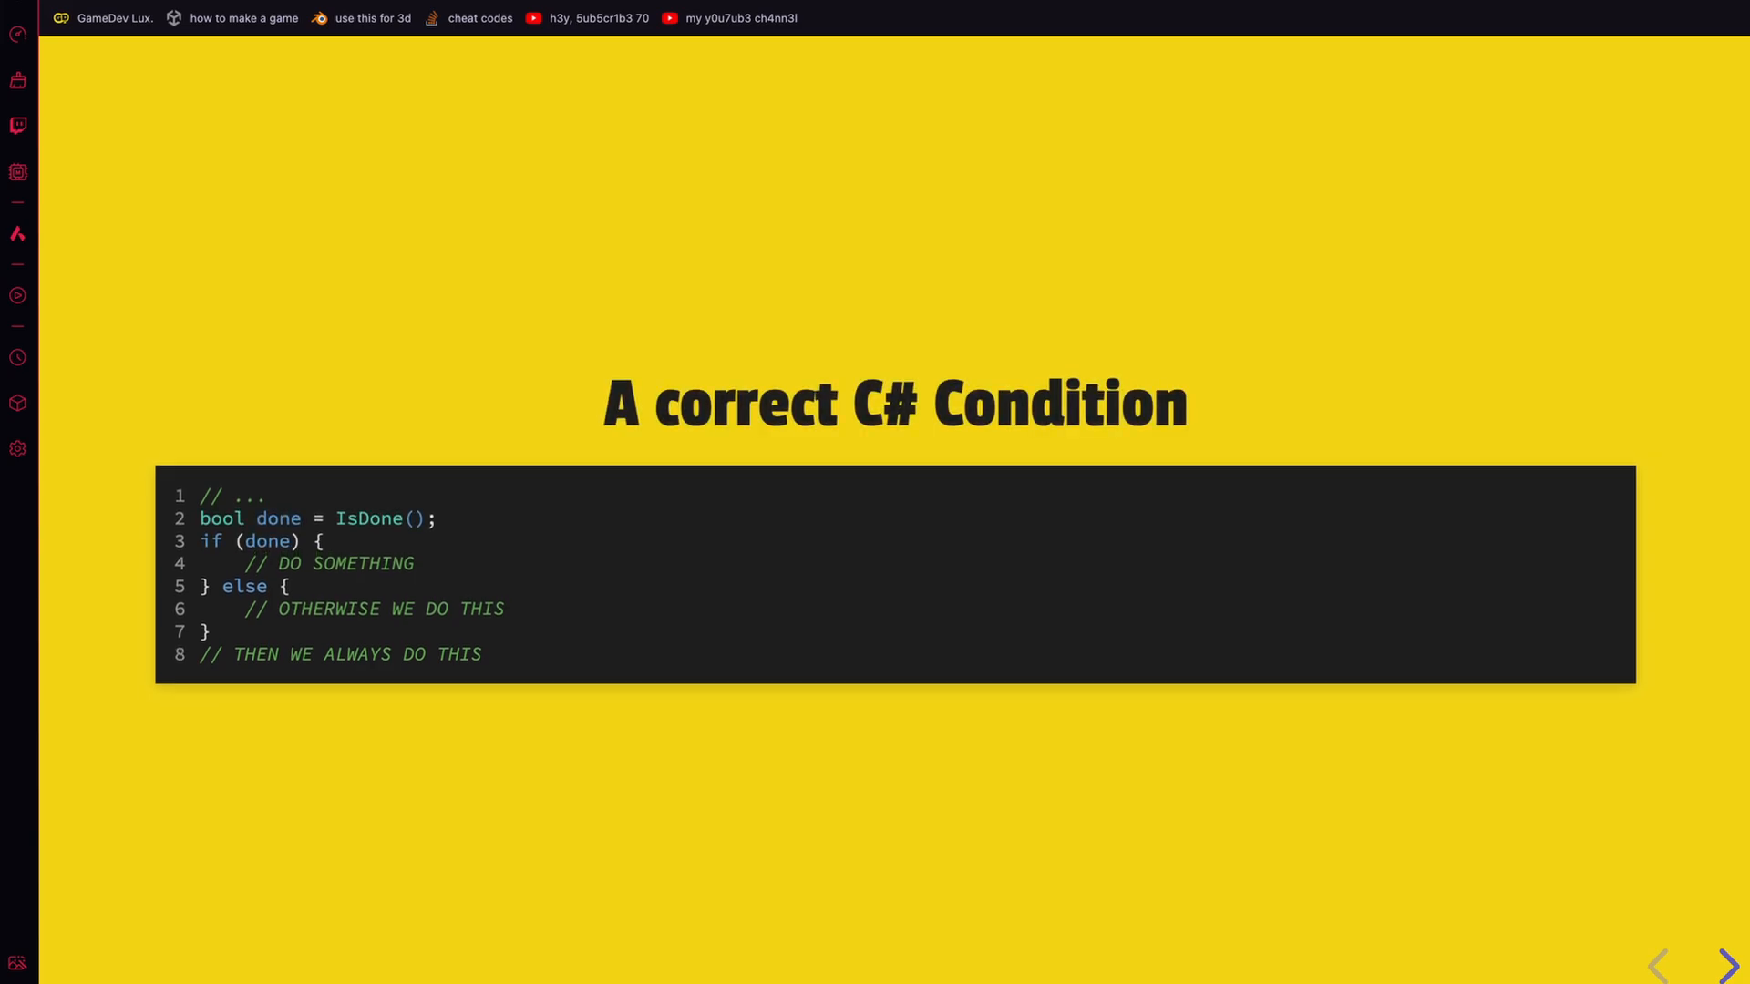
pyautogui.click(1729, 965)
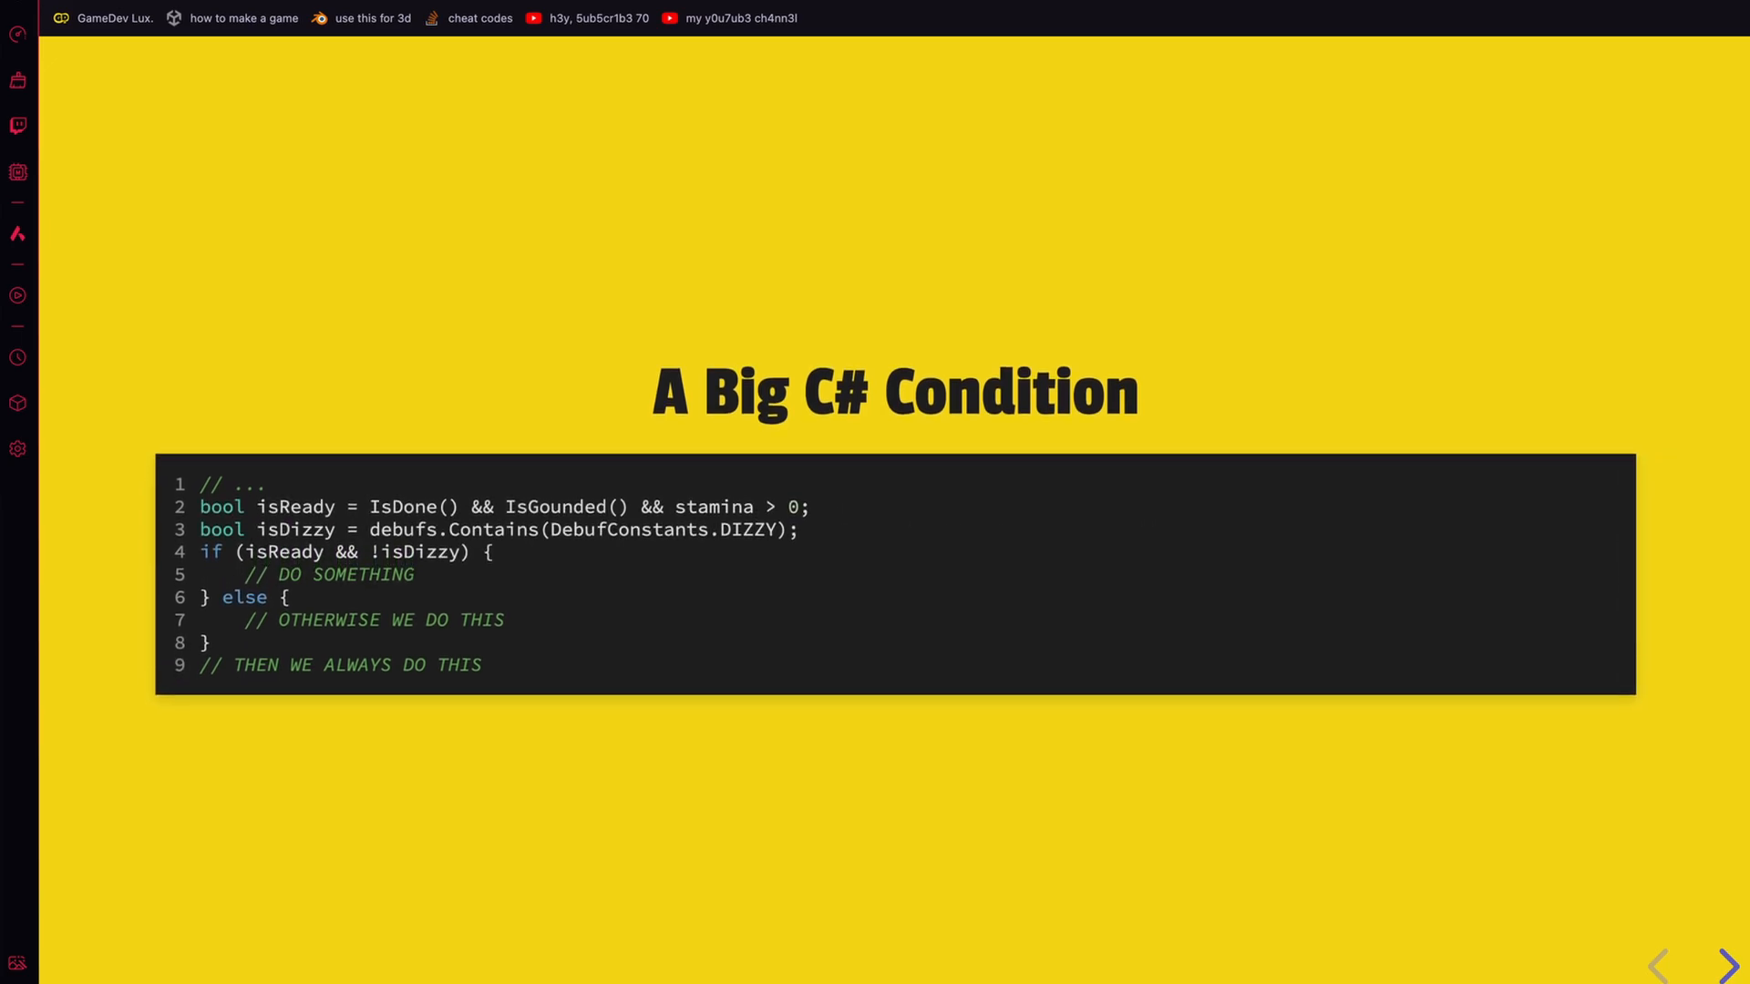
# Advance to the 'Condition is Branching' slide with nested input-string checks
pyautogui.click(1729, 966)
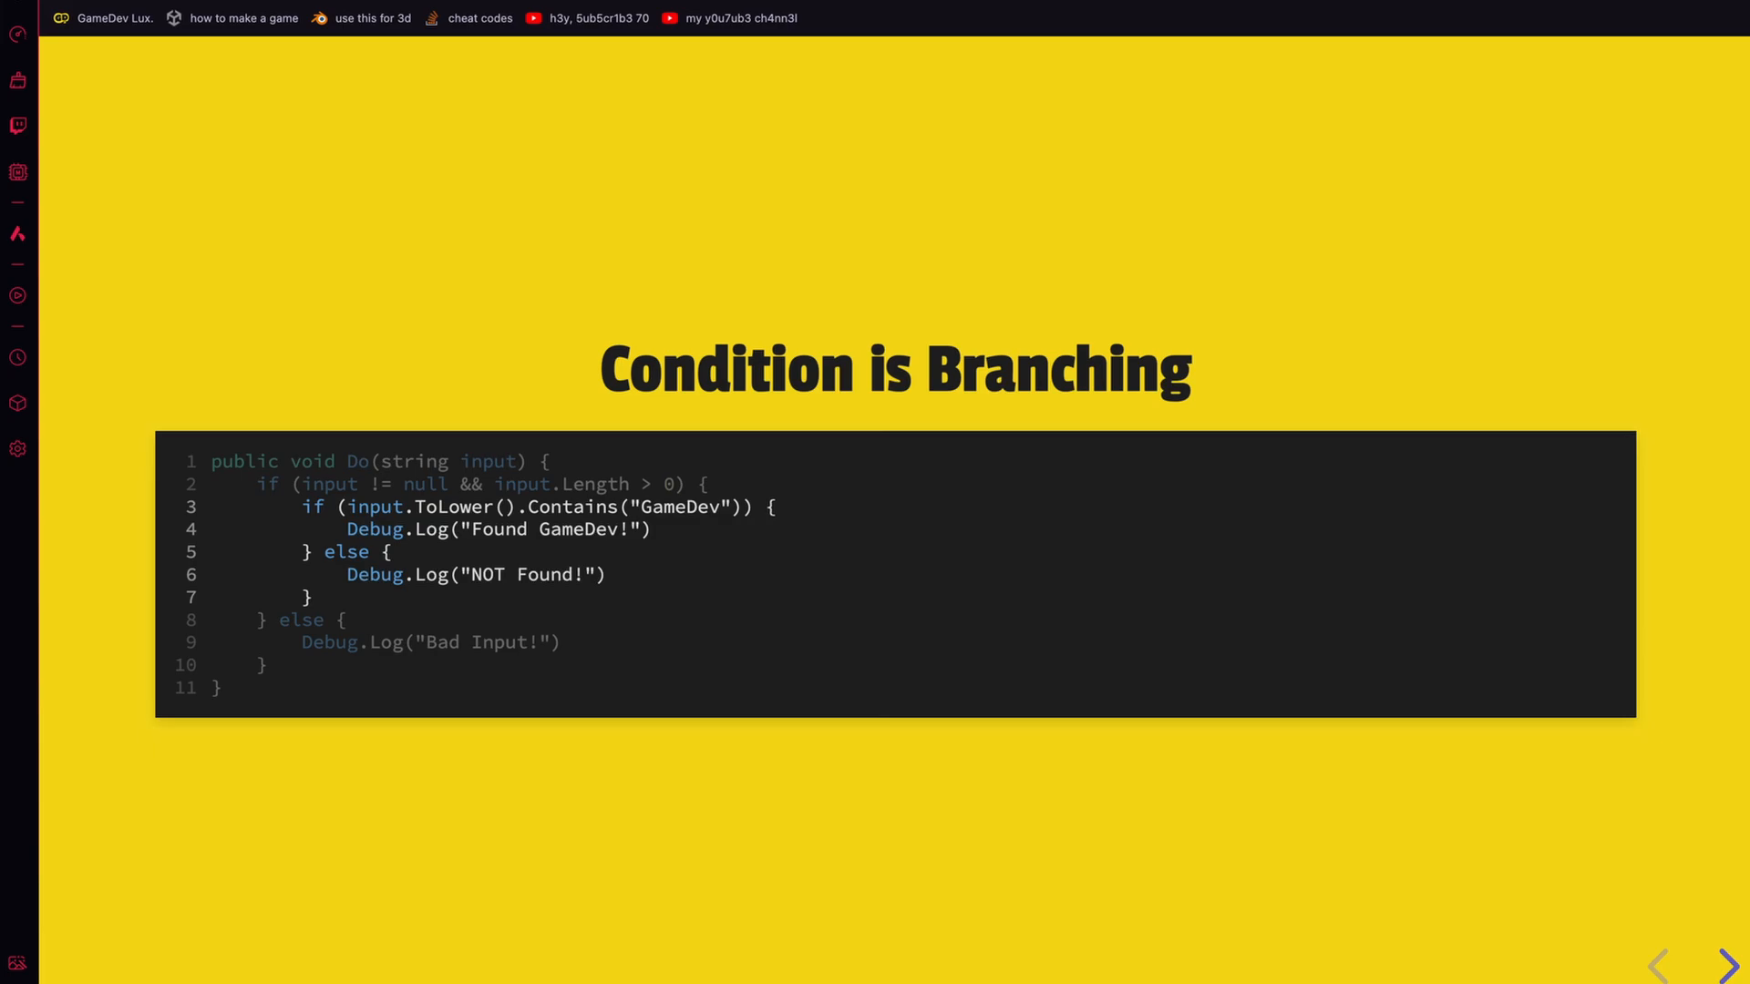
# Step through the slides to 'Condition as Guards', showing the early-return input check
pyautogui.click(1728, 966)
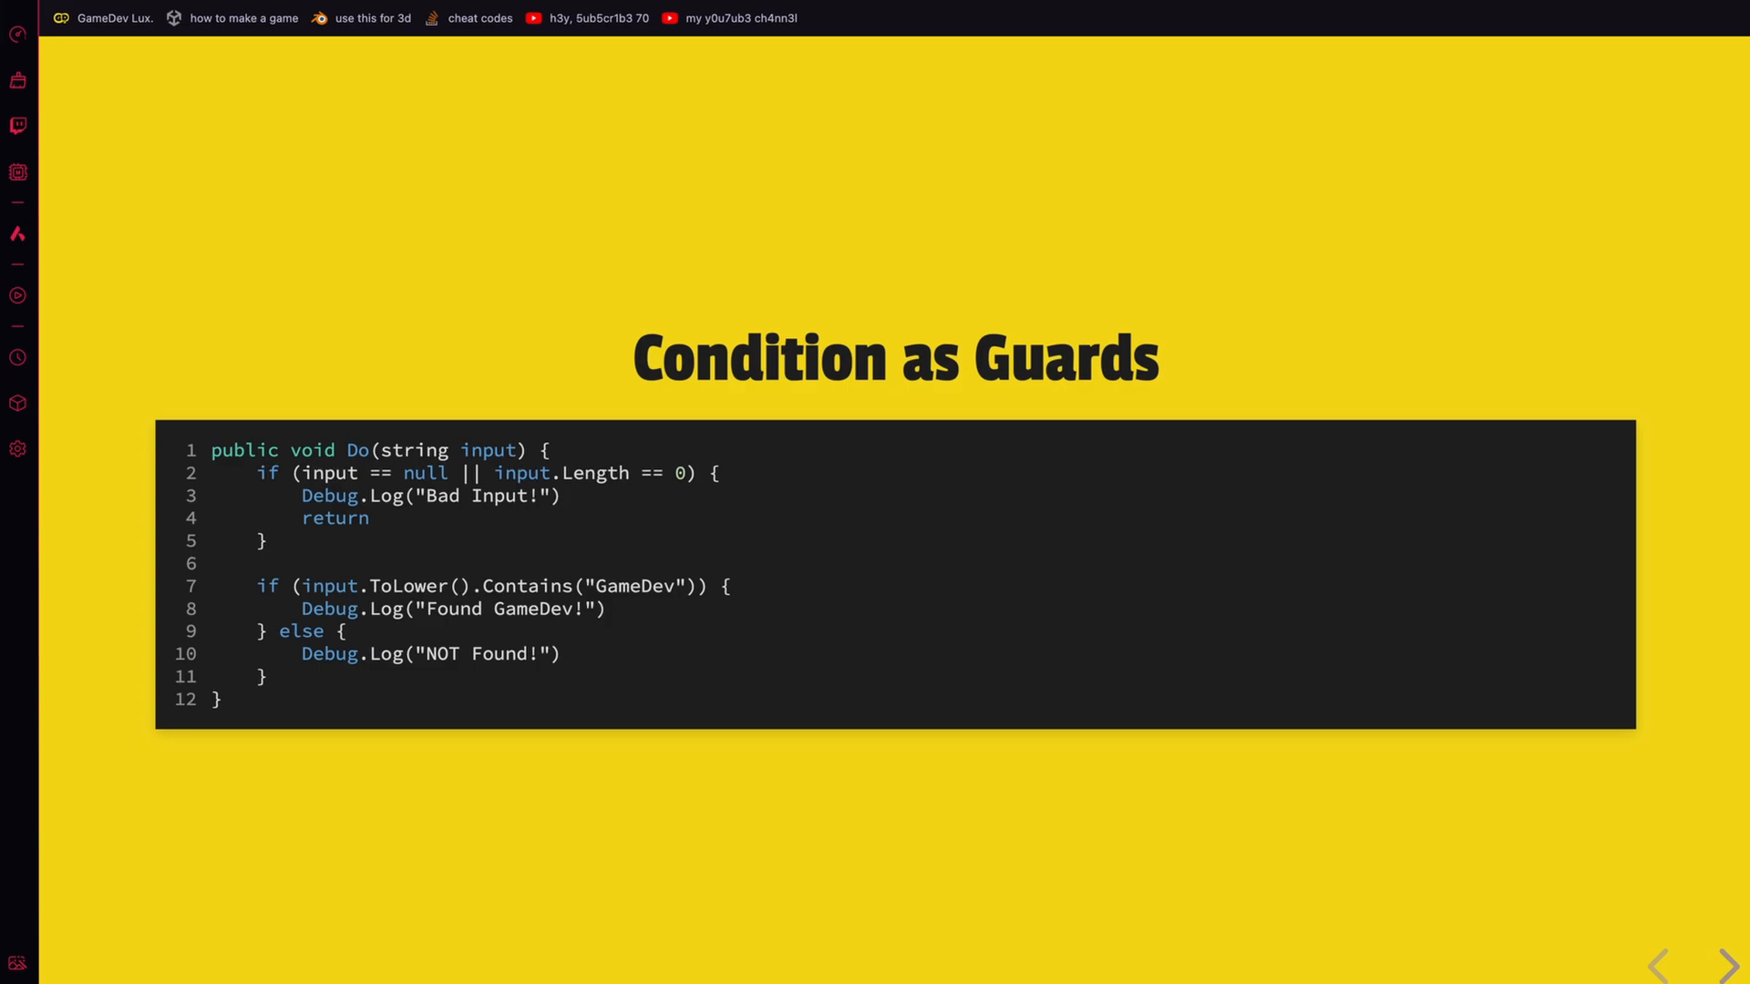
pyautogui.click(1729, 965)
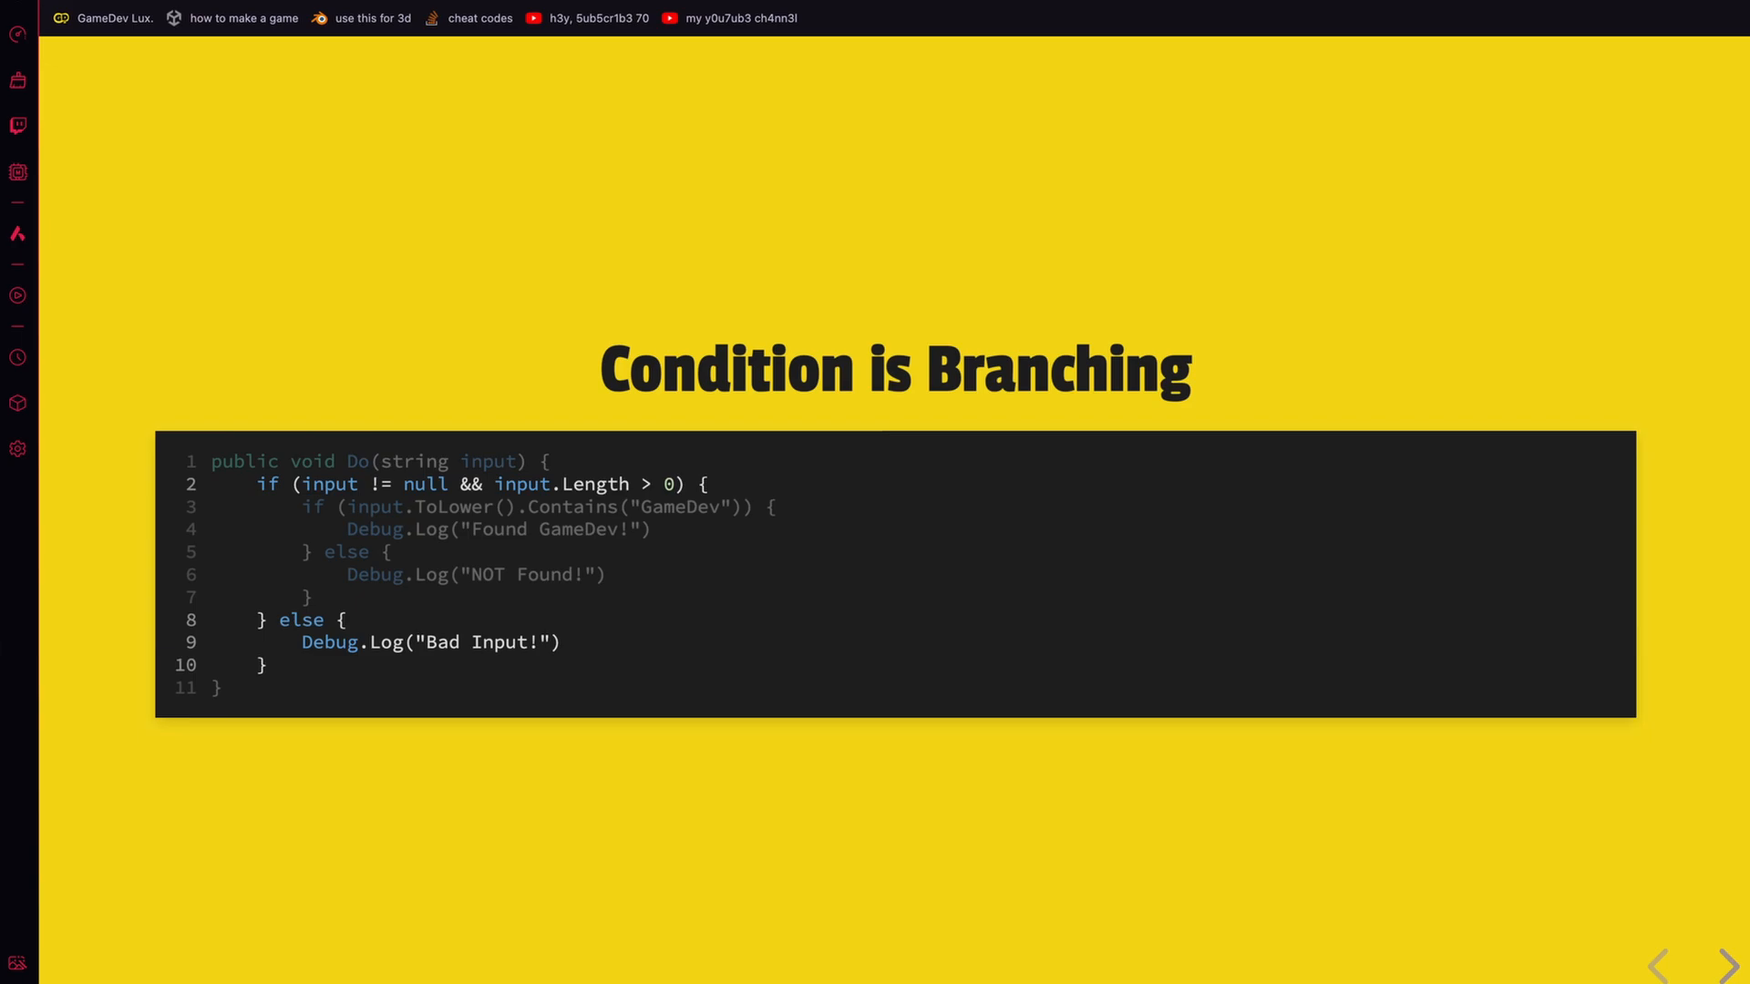
pyautogui.click(1730, 965)
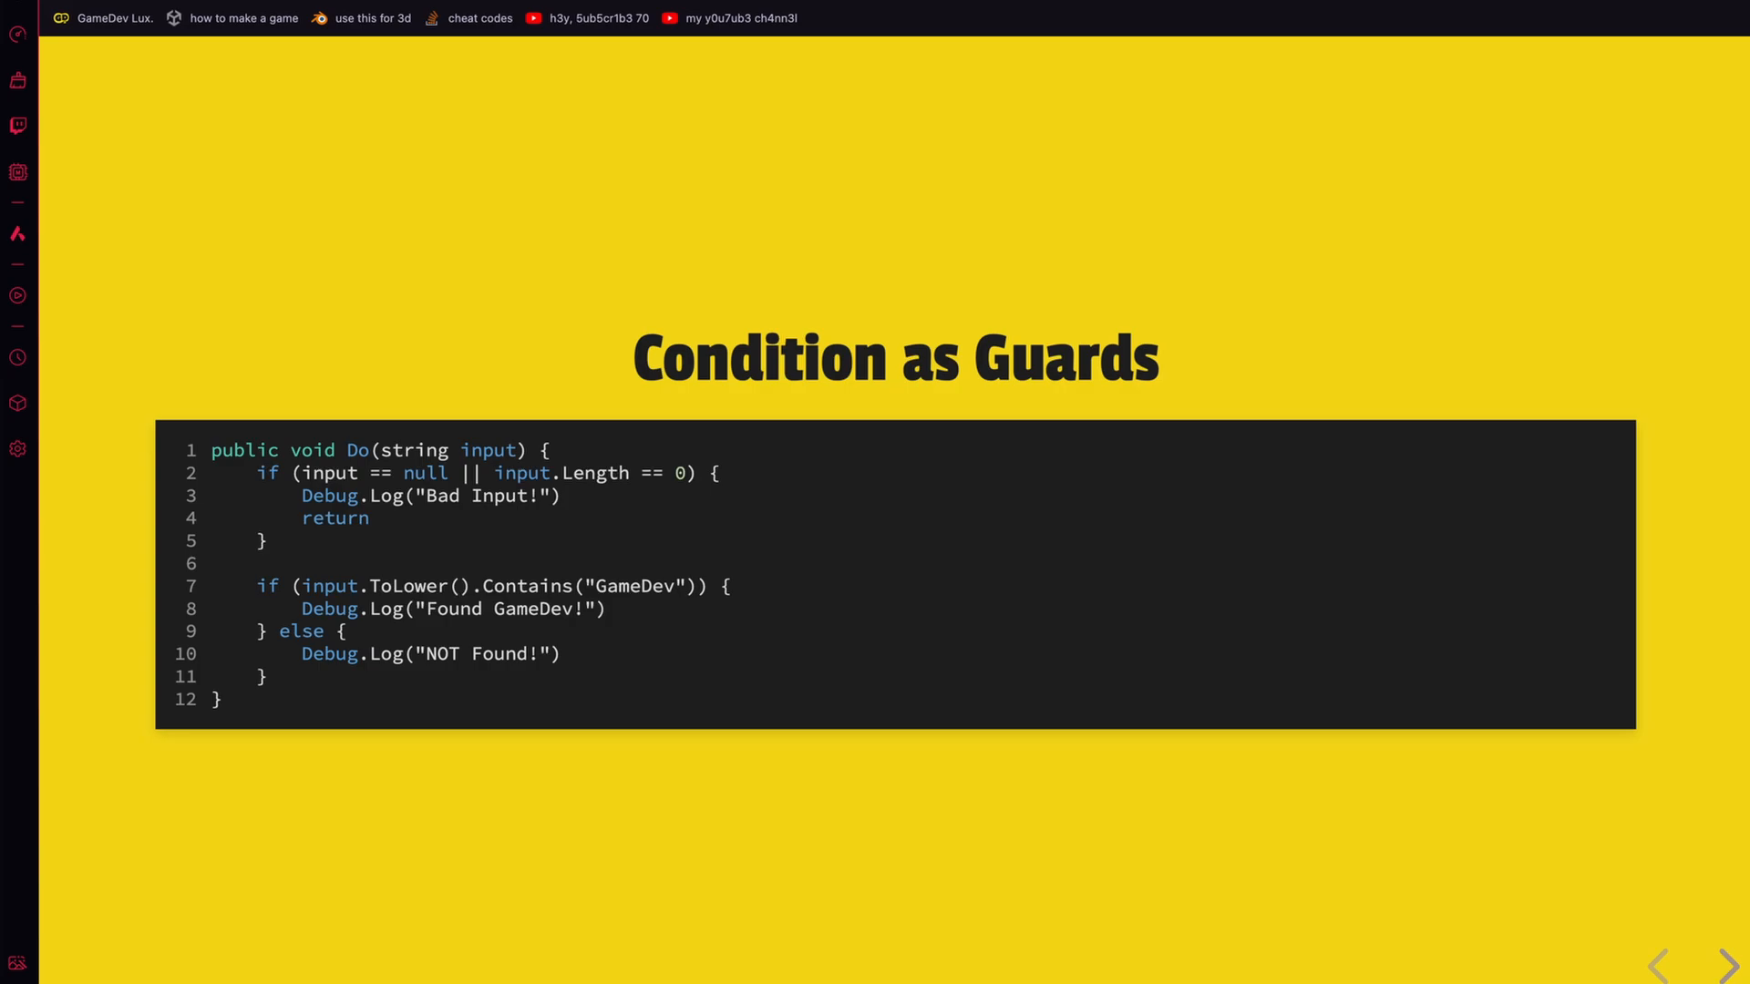
# Advance to the 'A Big C# Condition / Easier?' early-return comparison slide
pyautogui.click(1728, 965)
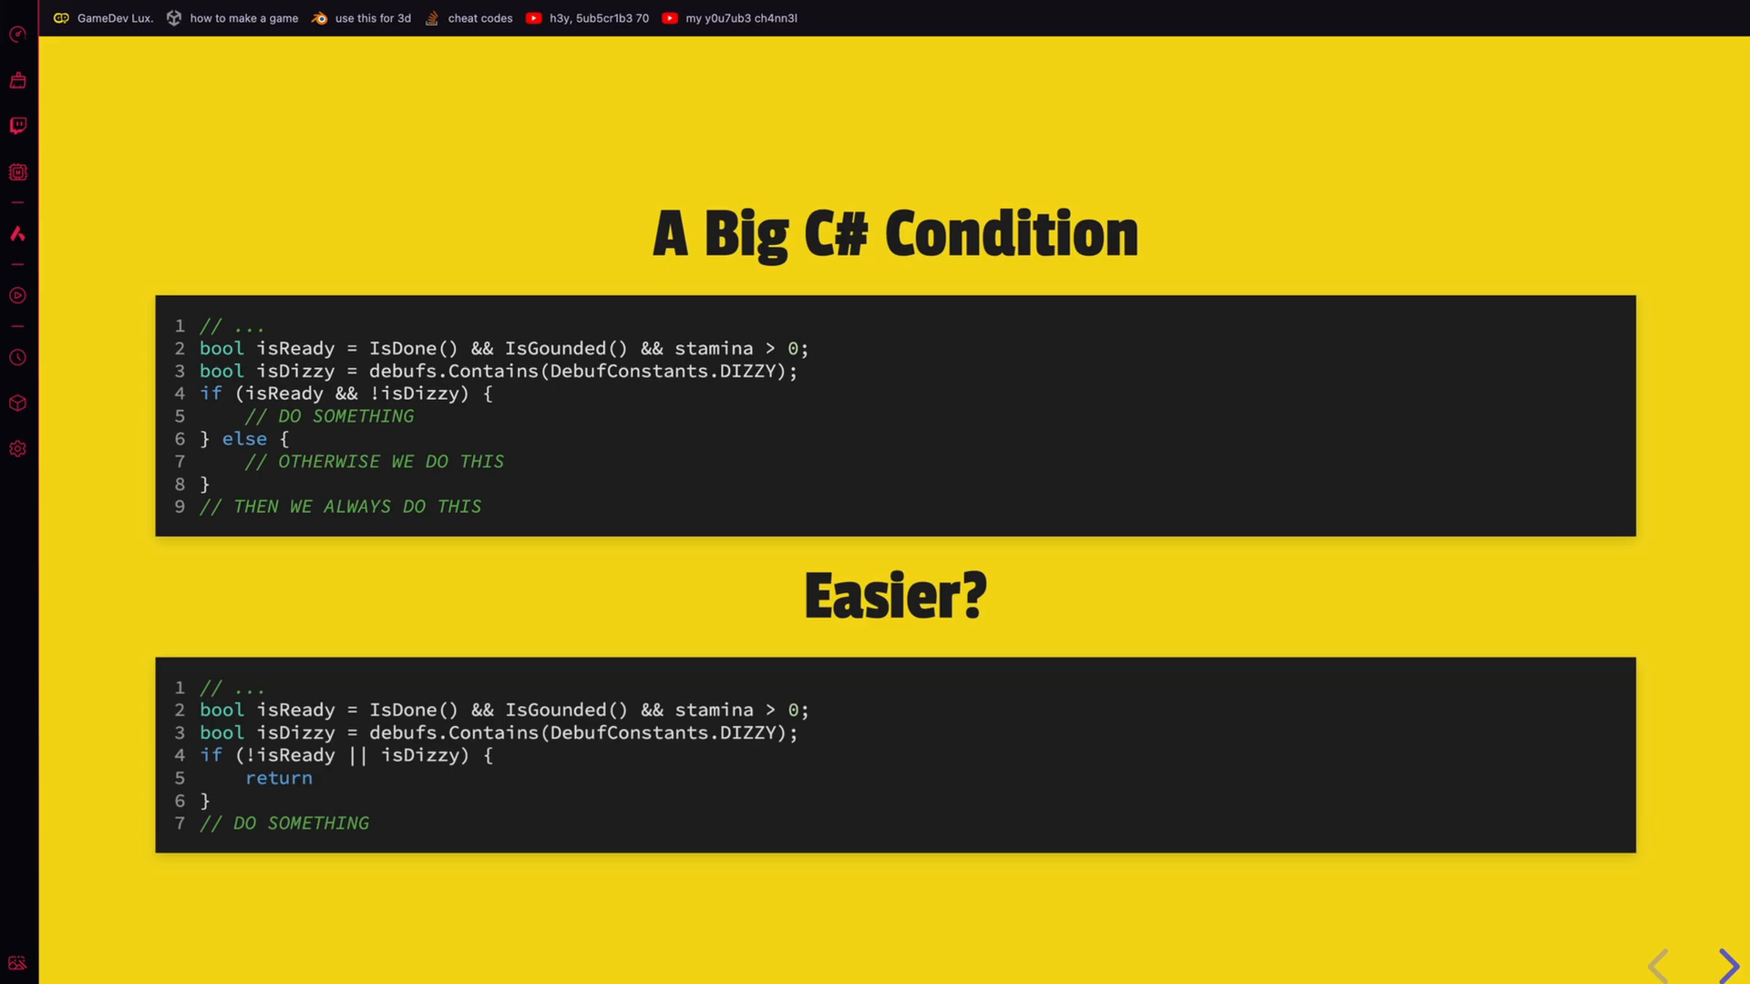
# Advance to 'Starts like this', showing the ComputePower Fireball and mana check
pyautogui.click(1732, 964)
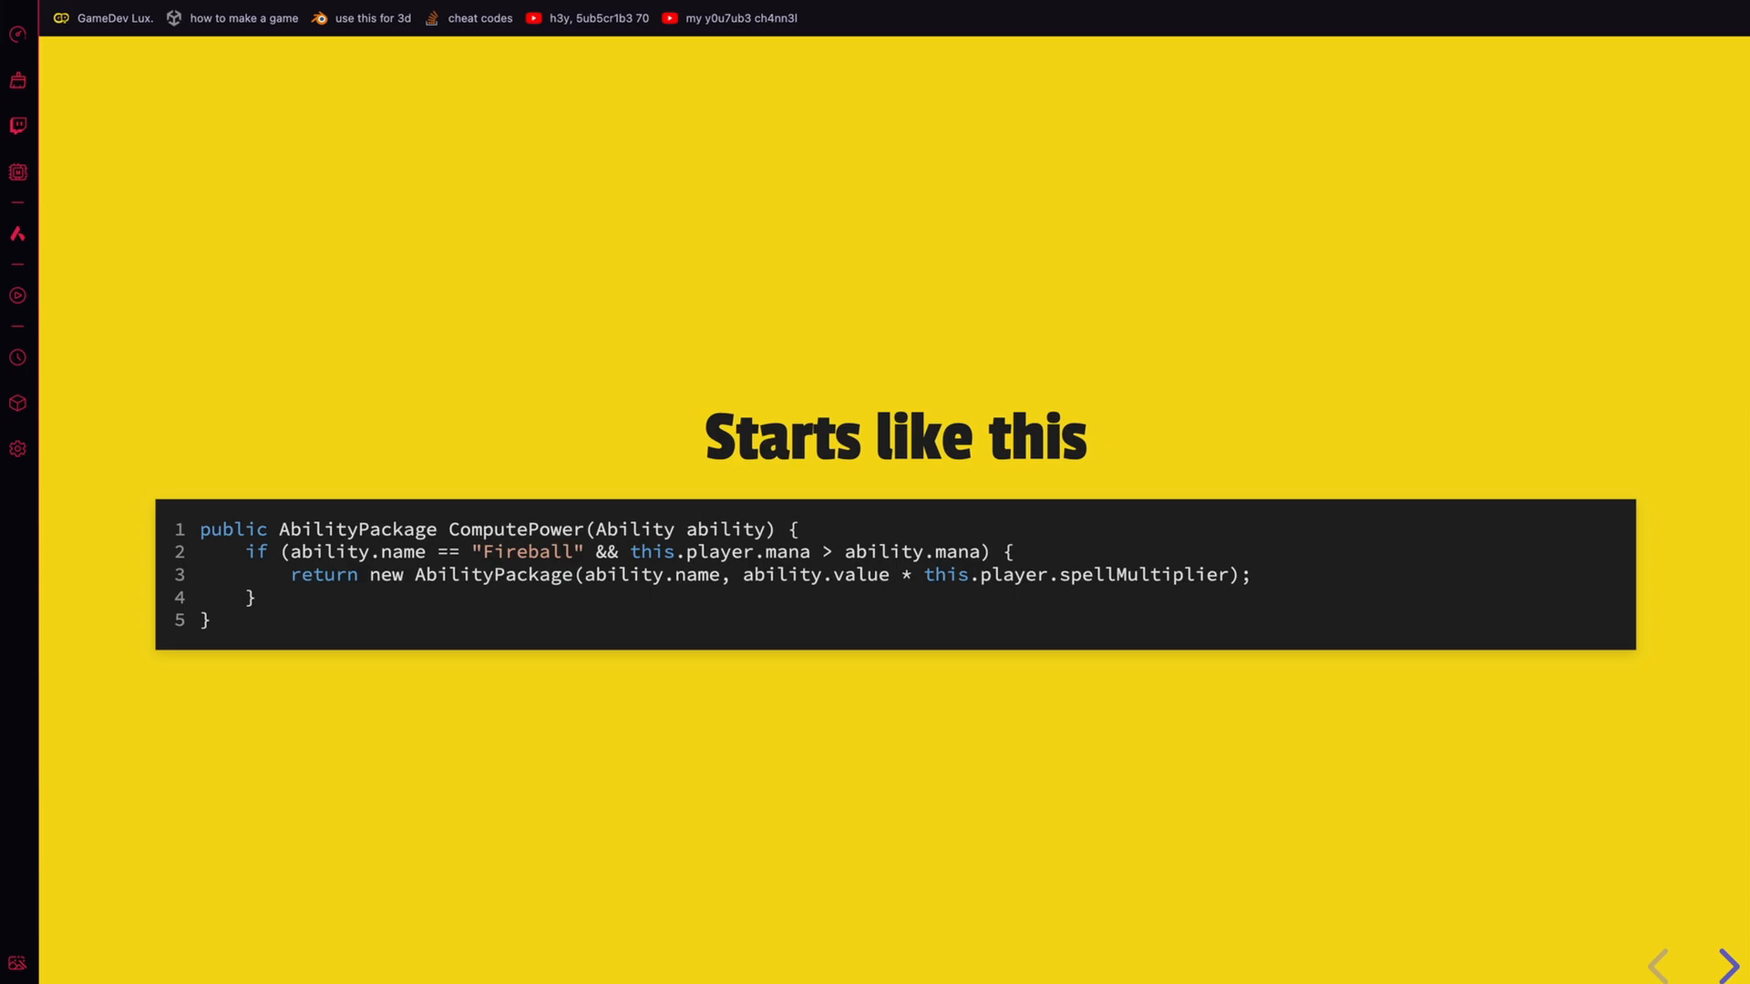
pyautogui.click(1729, 962)
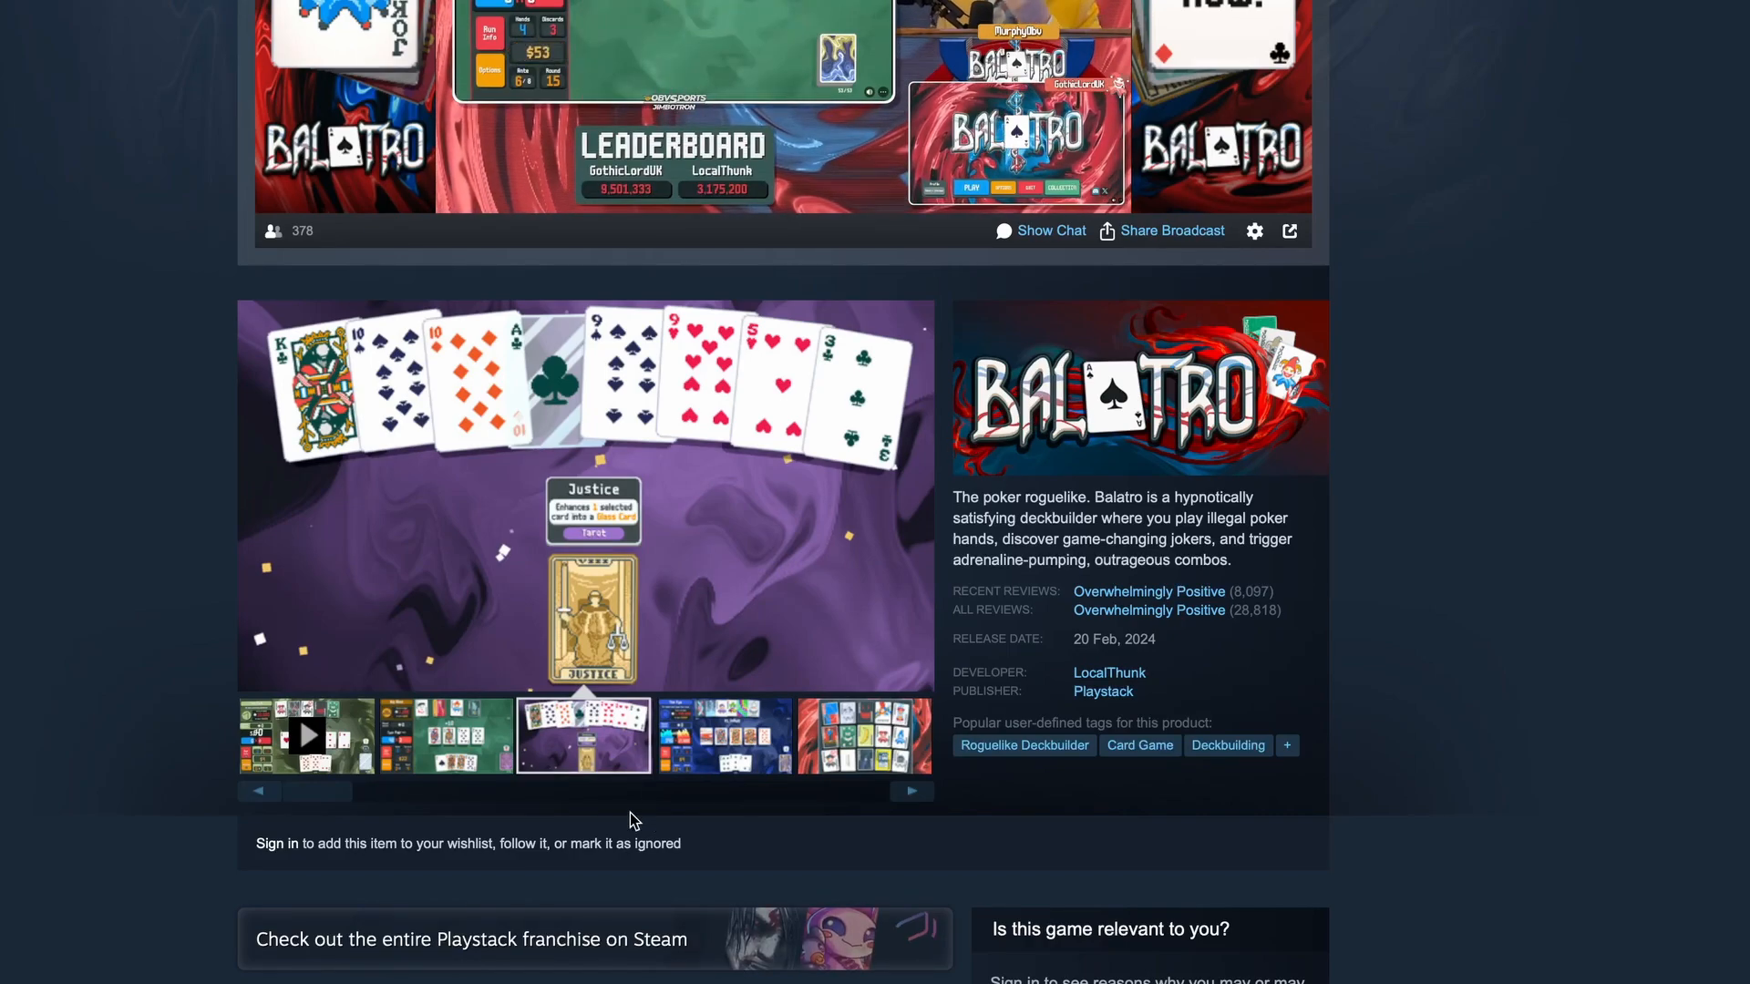
# Scroll the Balatro store page to the 13,99€ purchase and bundle sections
pyautogui.scroll(-3)
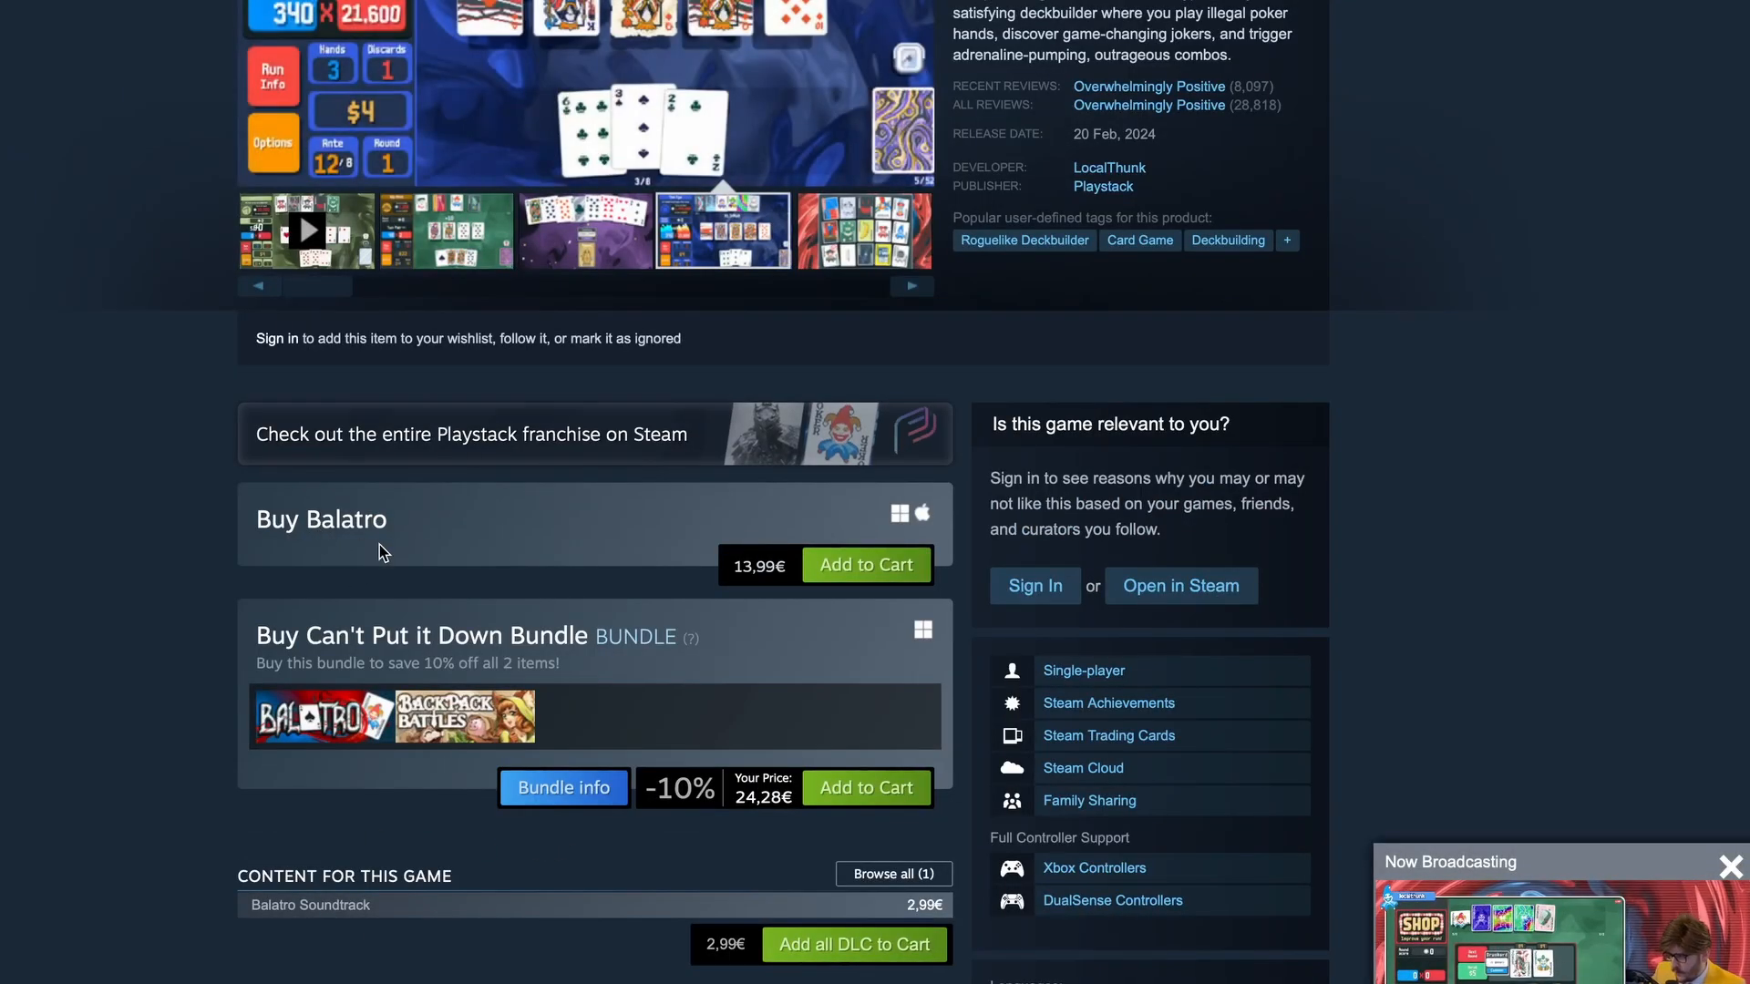